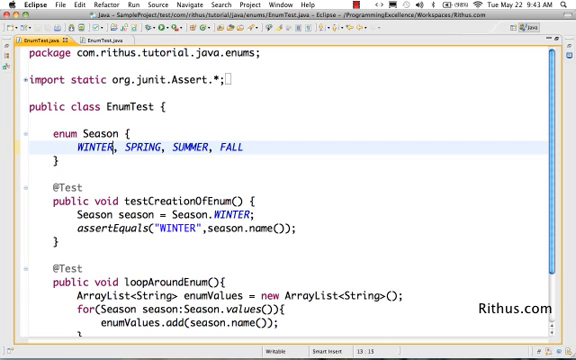
- Append codes (1), (2), (3), (4) to WINTER, SPRING, SUMMER and FALL
{"action": "type", "text": "(1)"}
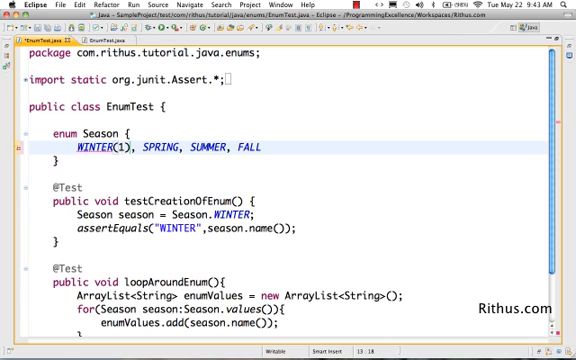
{"action": "type", "text": "(2)"}
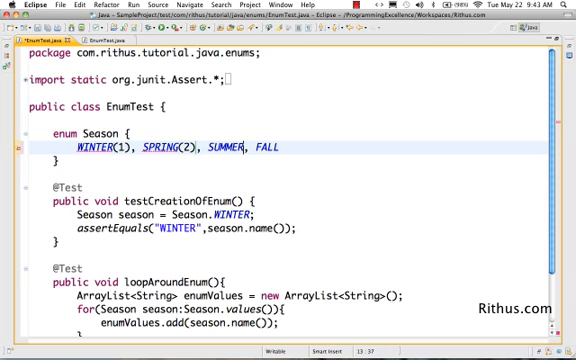
{"action": "type", "text": "(3),"}
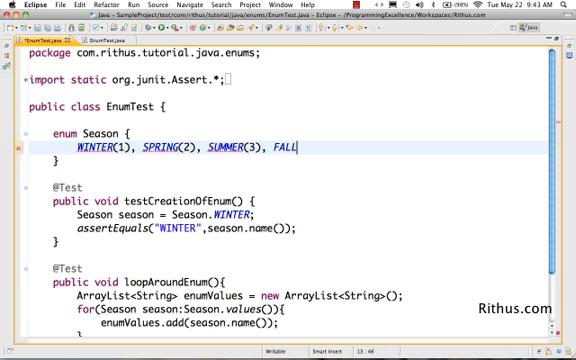
{"action": "type", "text": "(4)"}
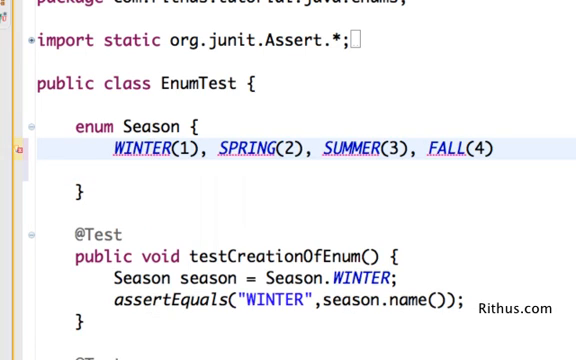
- Write the constructor Season(int code){ this.code = code; } below the constants
{"action": "type", "text": "Se"}
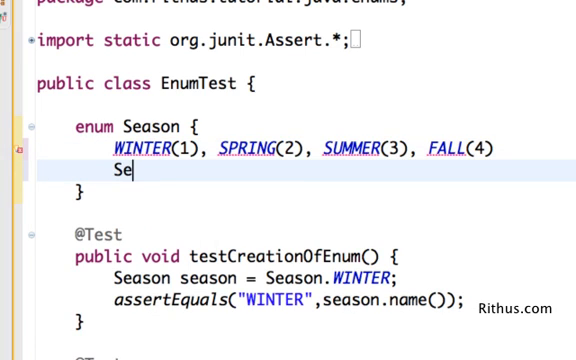
{"action": "type", "text": "ason"}
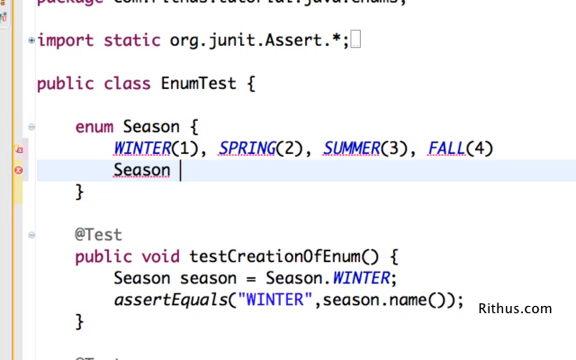
{"action": "type", "text": "()"}
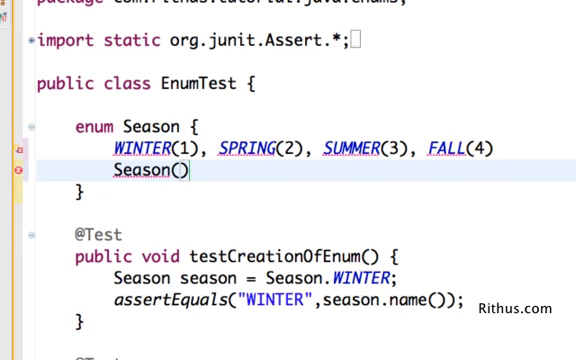
{"action": "type", "text": "int"}
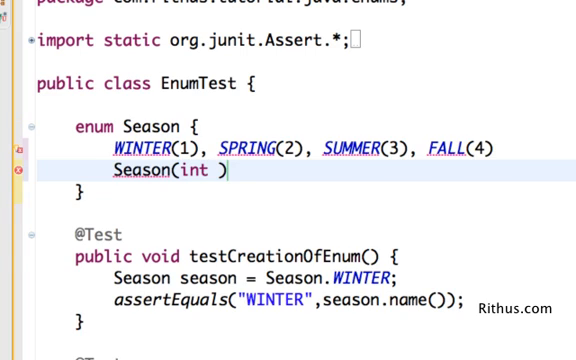
{"action": "type", "text": "code"}
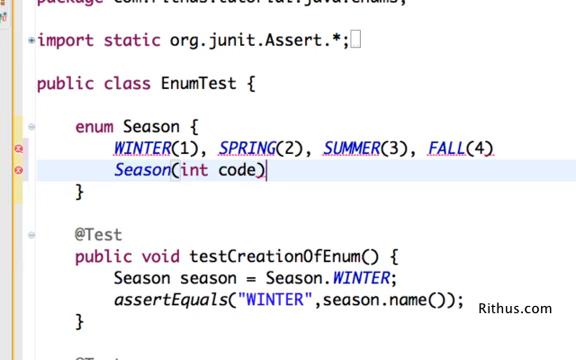
{"action": "type", "text": "{"}
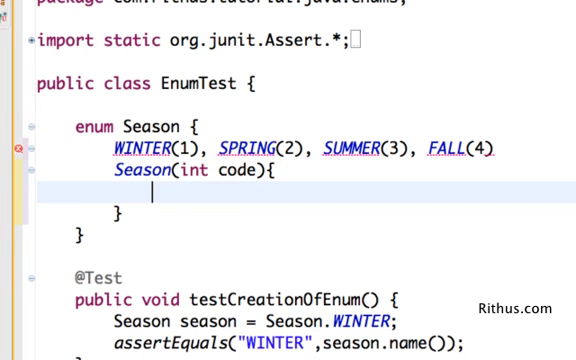
{"action": "type", "text": "this."}
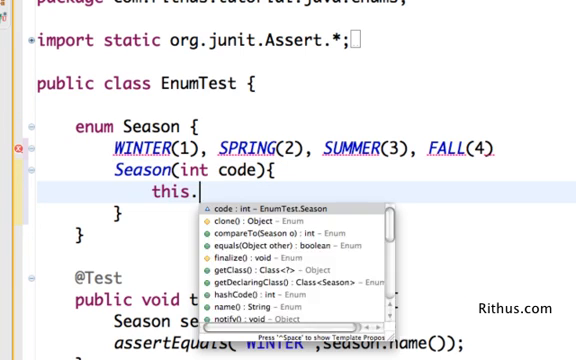
{"action": "type", "text": "code"}
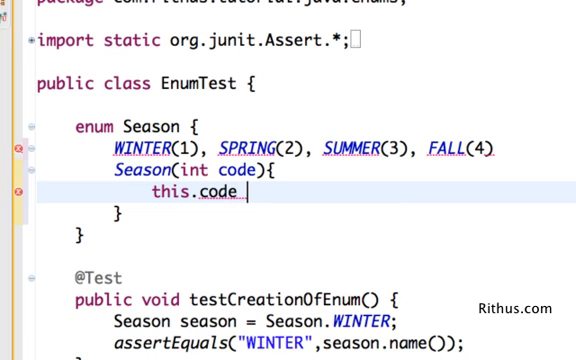
{"action": "type", "text": "= code;"}
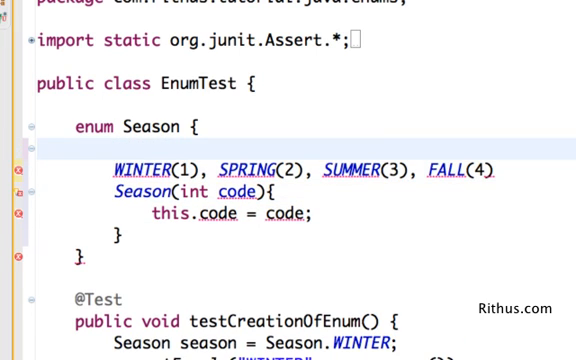
- Declare private int code; and generate a getCode() getter for it
{"action": "type", "text": "priq"}
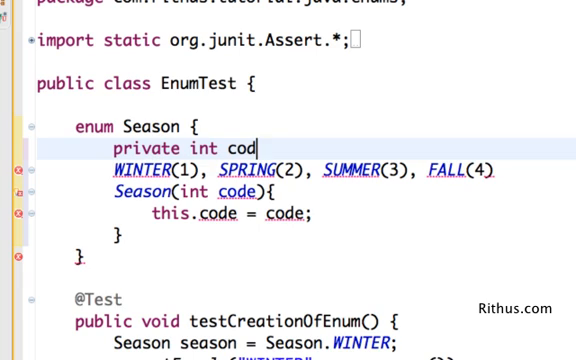
{"action": "type", "text": "e;"}
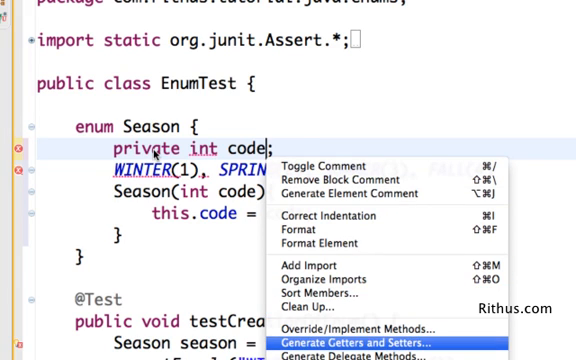
{"action": "left_click", "coordinate": [350, 348]}
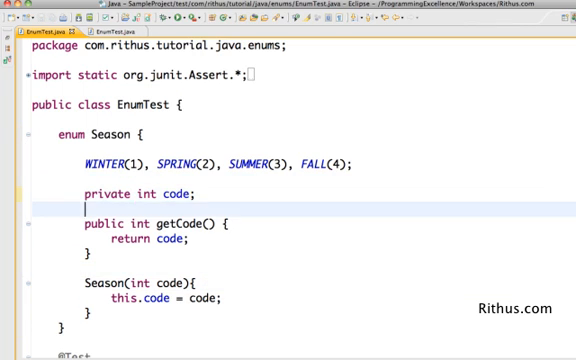
{"action": "scroll", "scroll_direction": "down", "scroll_amount": 3}
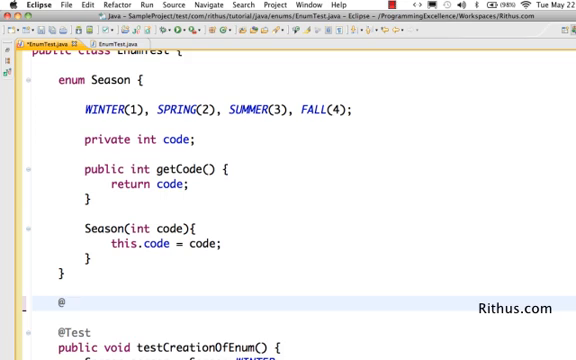
{"action": "type", "text": "@Test"}
{"action": "type", "text": "public void"}
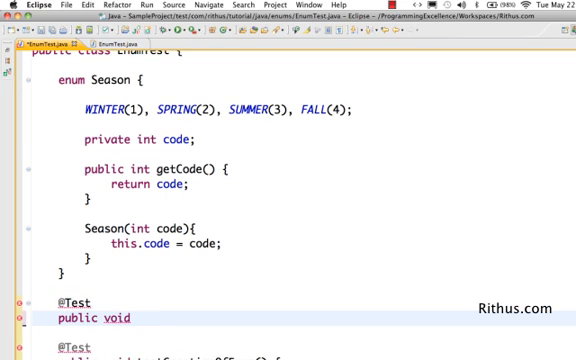
{"action": "type", "text": "testGetti"}
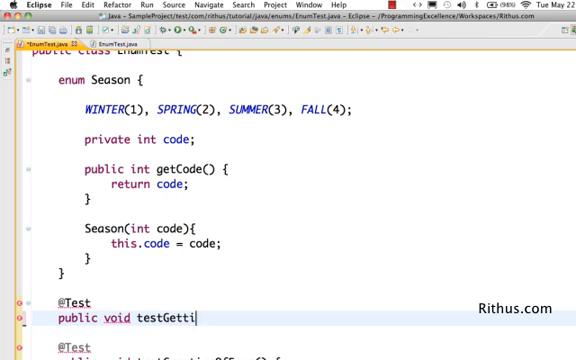
{"action": "type", "text": "ngCode()"}
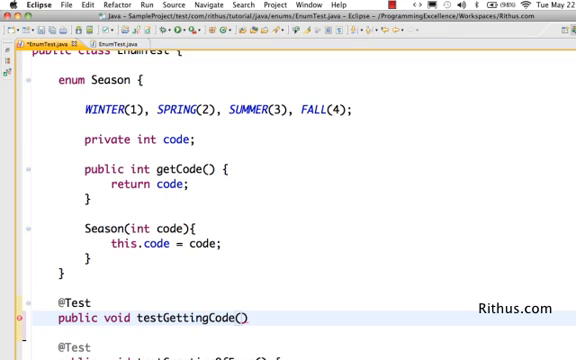
{"action": "type", "text": "{"}
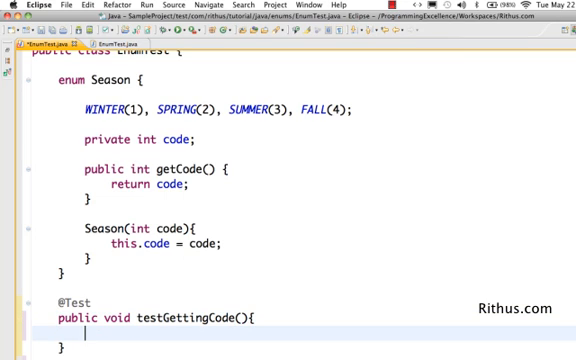
- Assign Season.WINTER to winter and assert assertEquals(1, winter.getCode())
{"action": "type", "text": "Assert"}
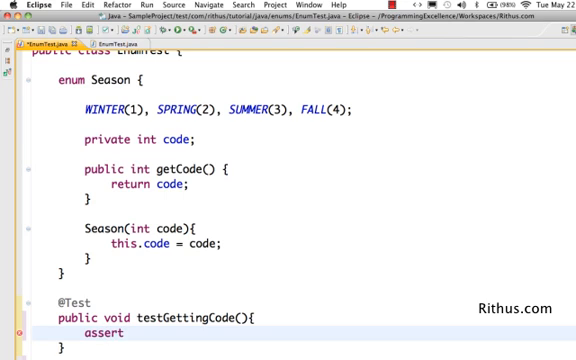
{"action": "type", "text": "Equals()"}
{"action": "type", "text": "Season winter"}
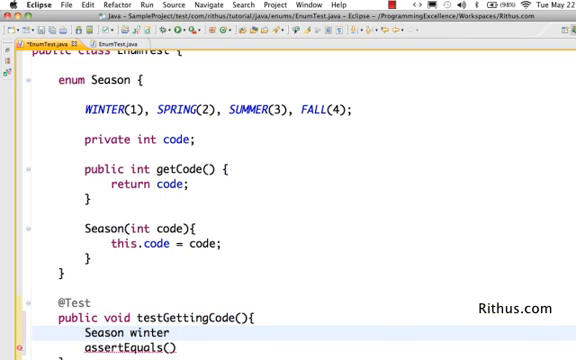
{"action": "type", "text": "= season.WINTER;"}
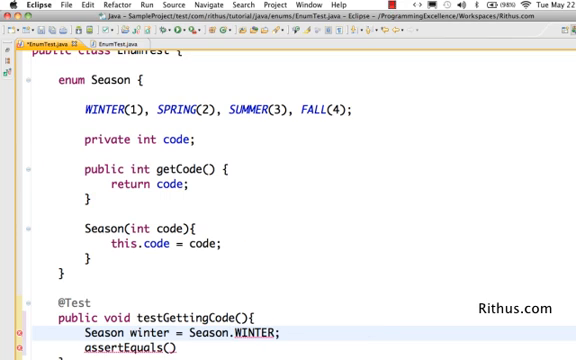
{"action": "type", "text": "s"}
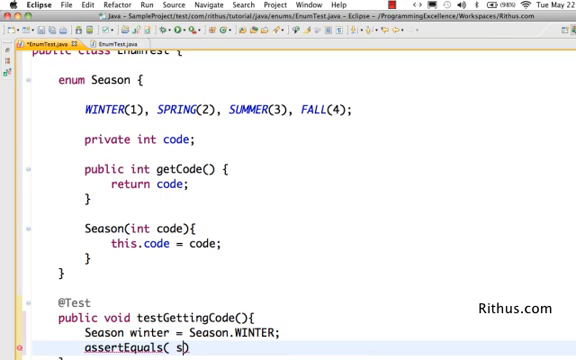
{"action": "type", "text": "winter"}
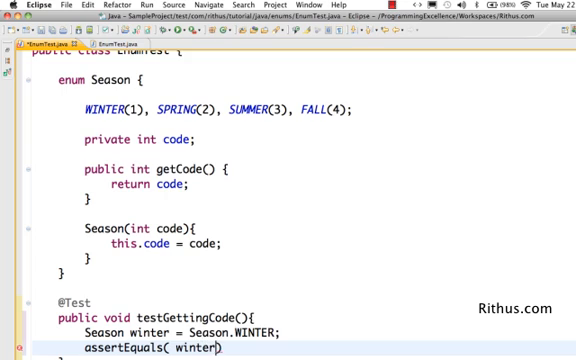
{"action": "type", "text": ".getCode()"}
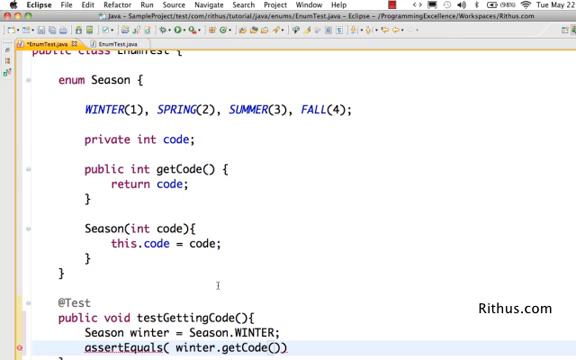
{"action": "type", "text": "1,"}
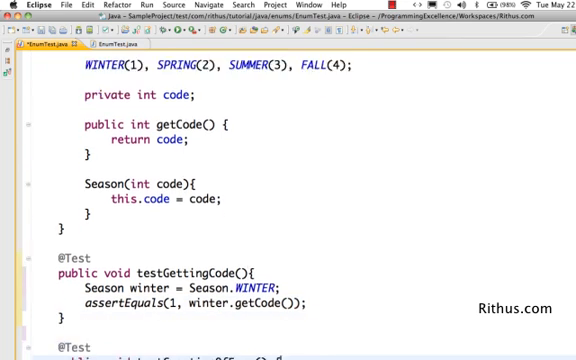
{"action": "scroll", "scroll_direction": "down", "scroll_amount": 3}
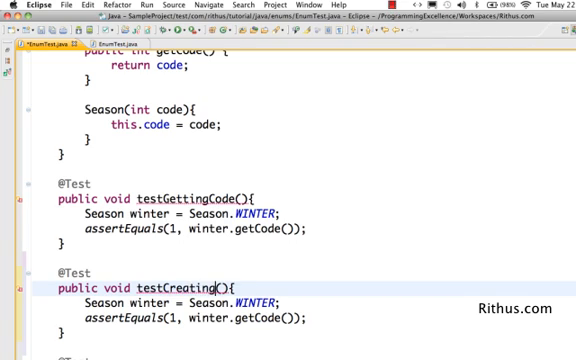
- Rename the test to testCreatingEnumFromCode and assert Season.valueOf(1) equals Season.WINTER
{"action": "type", "text": "EnumFr"}
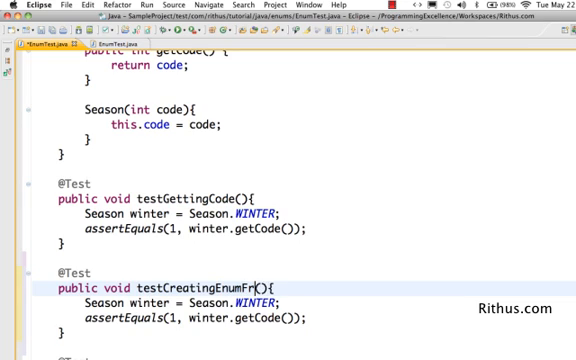
{"action": "type", "text": "omCode"}
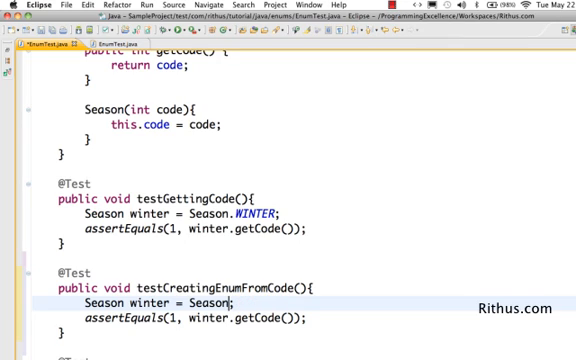
{"action": "type", "text": "."}
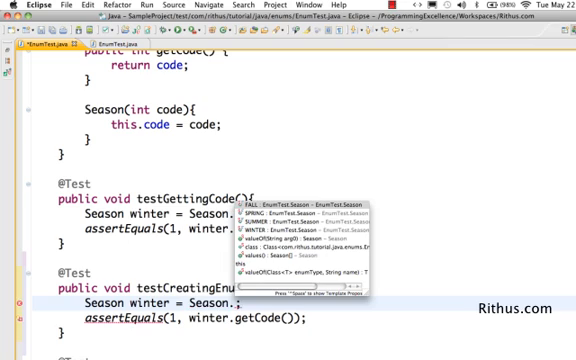
{"action": "type", "text": "valueOf(1"}
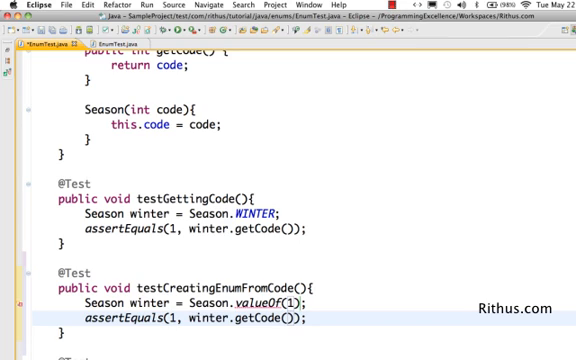
{"action": "double_click", "coordinate": [256, 316]}
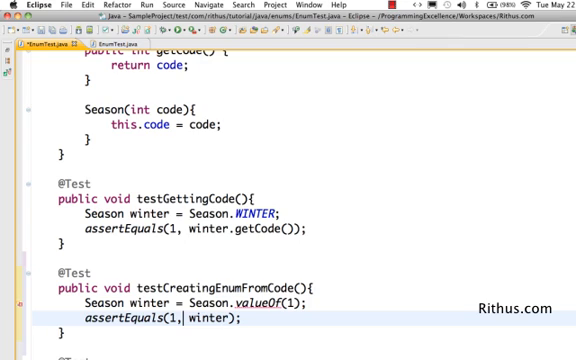
{"action": "type", "text": "Season.WINTER"}
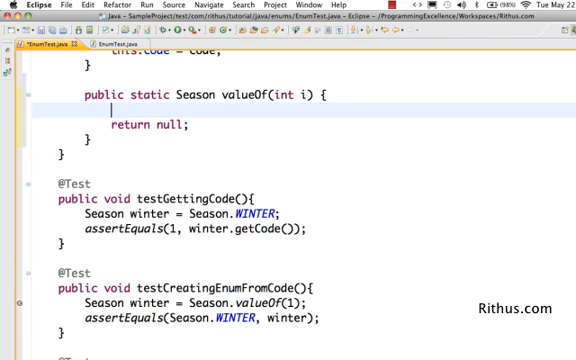
- Write a for loop over Season.values() inside valueOf
{"action": "type", "text": "f"}
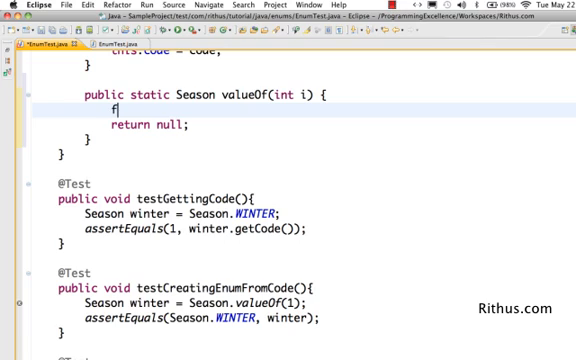
{"action": "type", "text": "or()"}
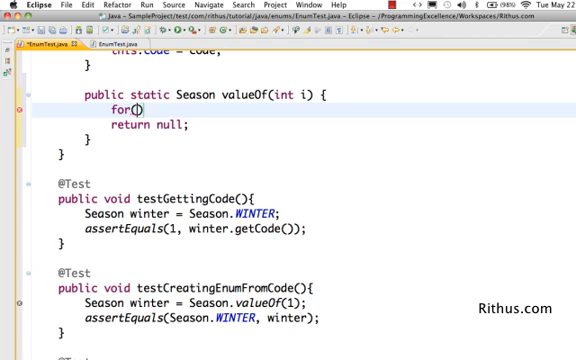
{"action": "type", "text": "Season season:sea"}
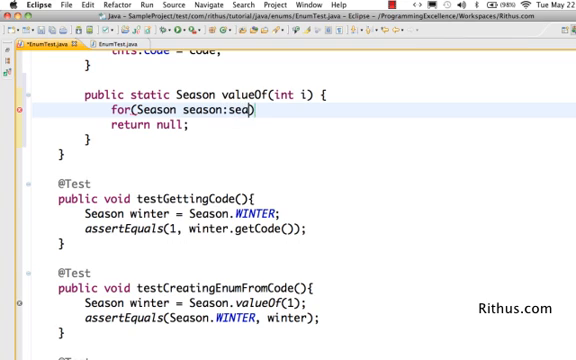
{"action": "key", "text": "BackSpace"}
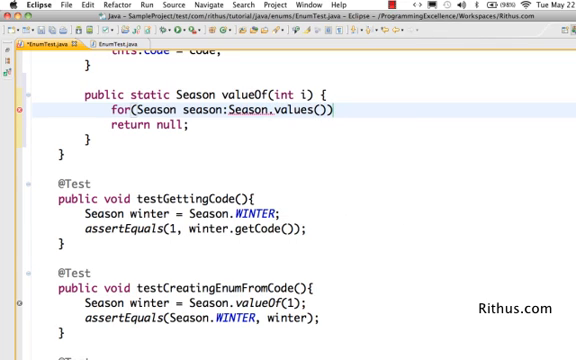
{"action": "type", "text": "{"}
{"action": "type", "text": "if("}
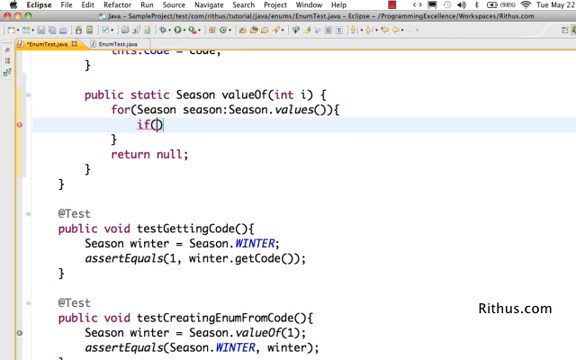
- Return season when season.getCode() == code inside the loop
{"action": "type", "text": "season.g"}
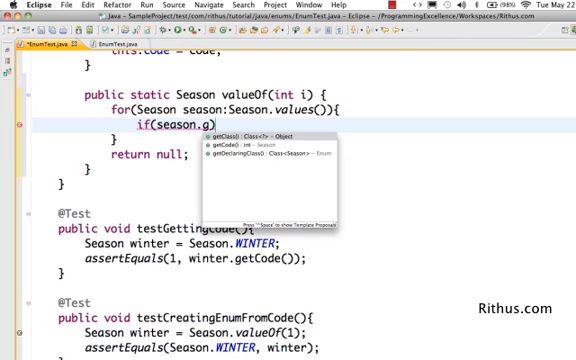
{"action": "type", "text": "etCode("}
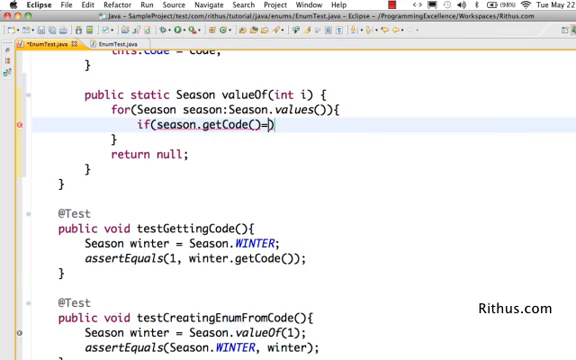
{"action": "type", "text": "i"}
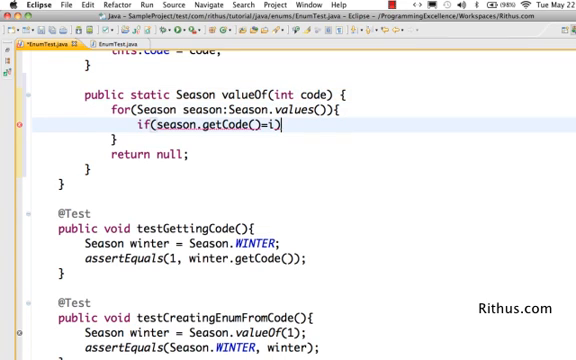
{"action": "type", "text": "ode"}
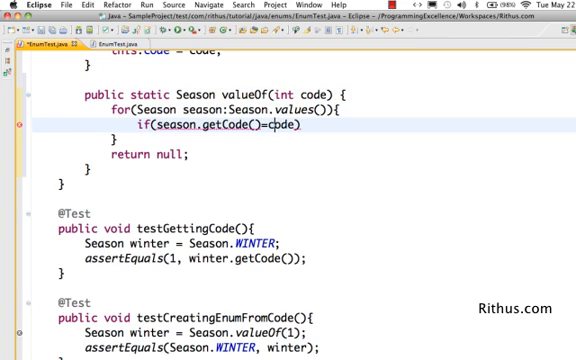
{"action": "type", "text": "="}
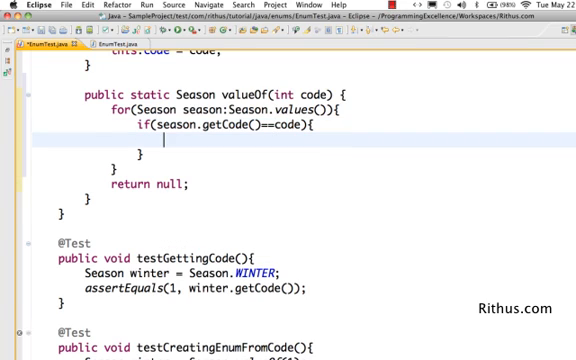
{"action": "type", "text": "ret"}
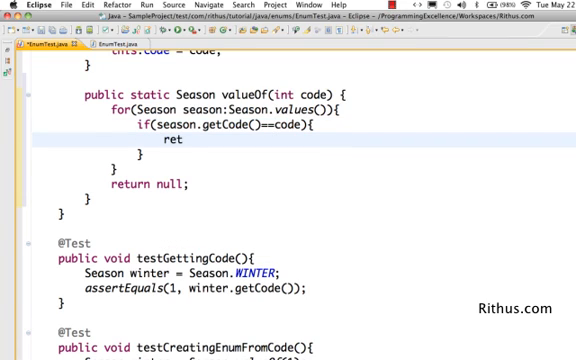
{"action": "type", "text": "urn"}
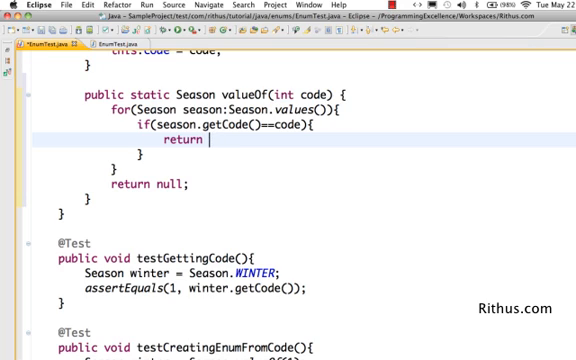
{"action": "type", "text": "season;"}
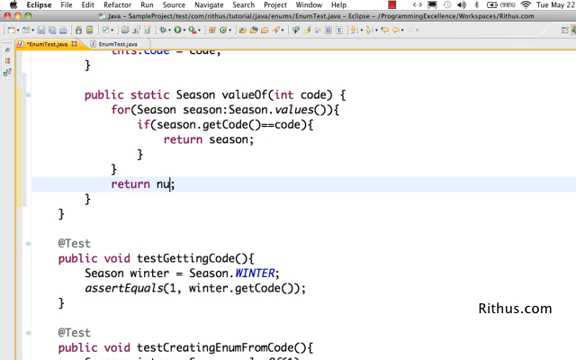
- Throw new RuntimeException("Invalid Value") after the loop
{"action": "type", "text": "new"}
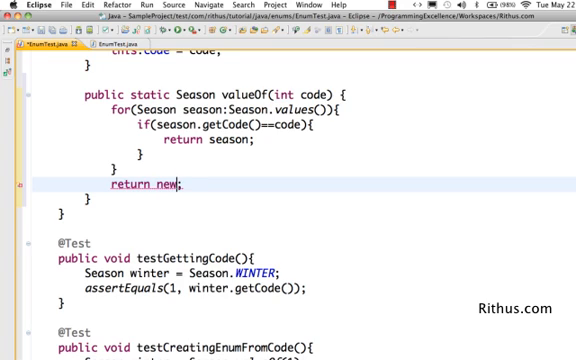
{"action": "type", "text": "RunT"}
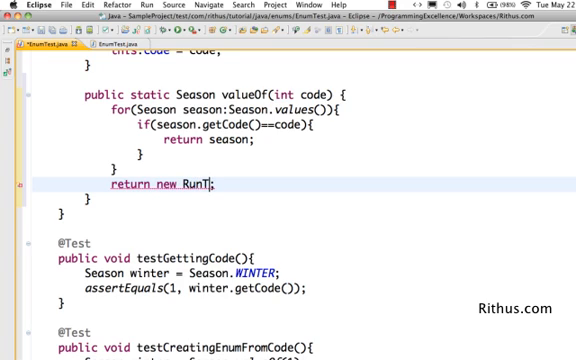
{"action": "type", "text": "imeEx"}
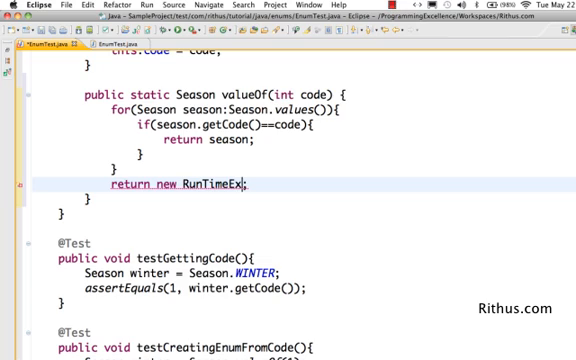
{"action": "type", "text": "ception(\"Inva"}
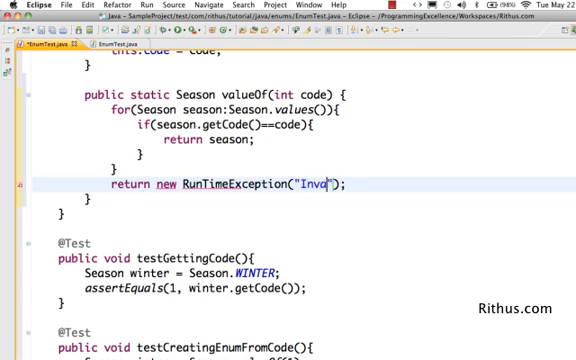
{"action": "type", "text": "lue"}
{"action": "type", "text": "assertEquals(Season., winter);"}
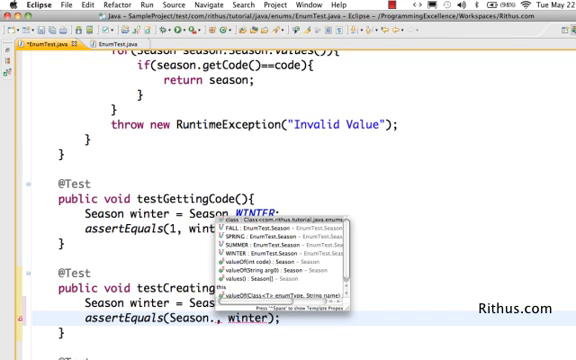
{"action": "scroll", "scroll_direction": "up", "scroll_amount": 3}
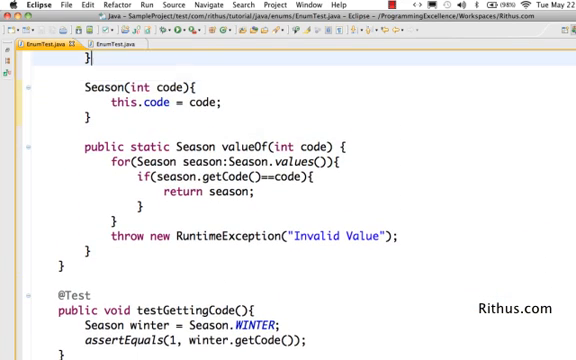
{"action": "scroll", "scroll_direction": "up", "scroll_amount": 3}
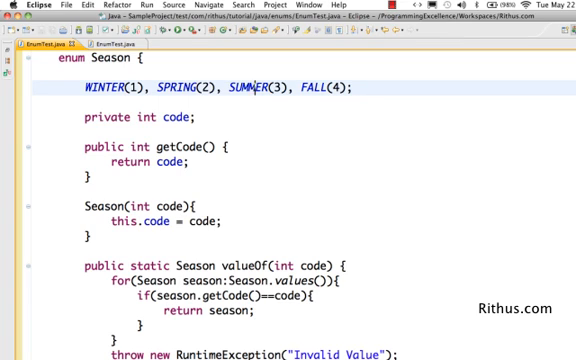
{"action": "scroll", "scroll_direction": "down", "scroll_amount": 3}
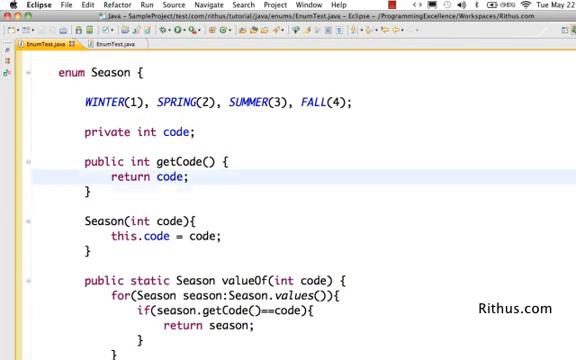
{"action": "scroll", "scroll_direction": "down", "scroll_amount": 3}
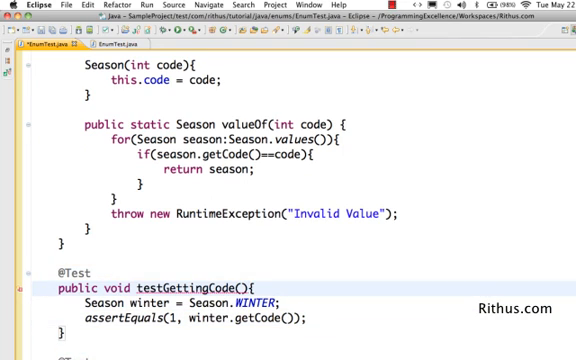
- Rename the test testGetMaxTemperatureInSeason and assert winter.calculateMaxTemperature() equals 5
{"action": "double_click", "coordinate": [210, 290]}
{"action": "type", "text": "MaxTempera"}
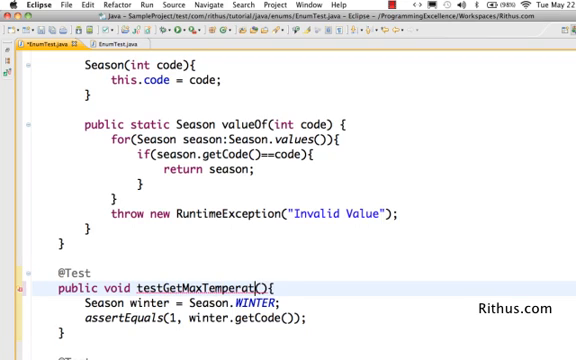
{"action": "type", "text": "ure inS"}
{"action": "left_click", "coordinate": [196, 318]}
{"action": "type", "text": "Max"}
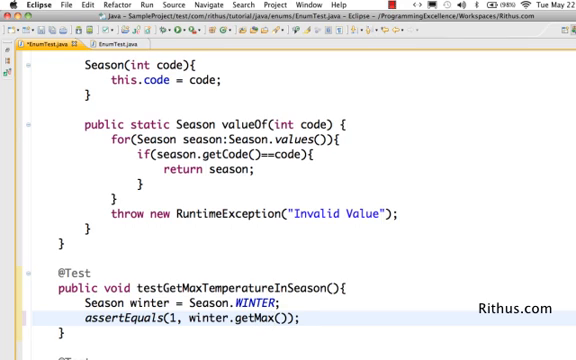
{"action": "type", "text": "Tempa"}
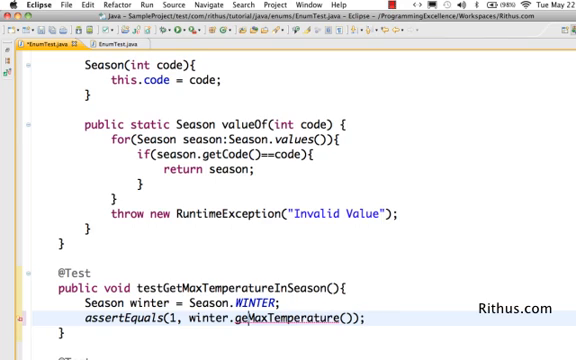
{"action": "type", "text": "calu"}
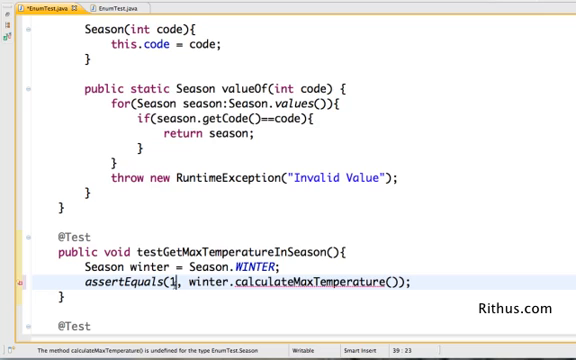
{"action": "key", "text": "BackSpace"}
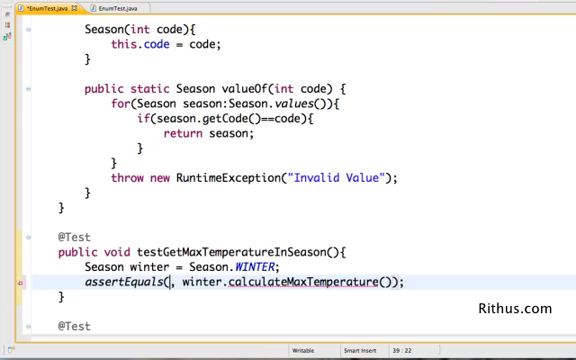
{"action": "type", "text": "5"}
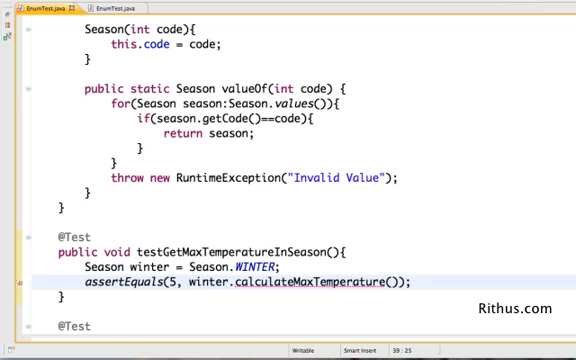
{"action": "mouse_move", "coordinate": [320, 288]}
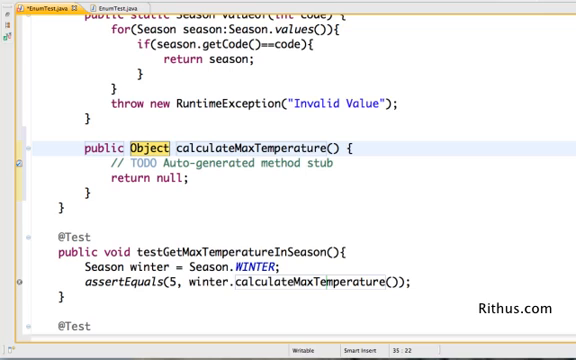
- Make the calculateMaxTemperature stub return int -1 instead of Object null
{"action": "type", "text": "int"}
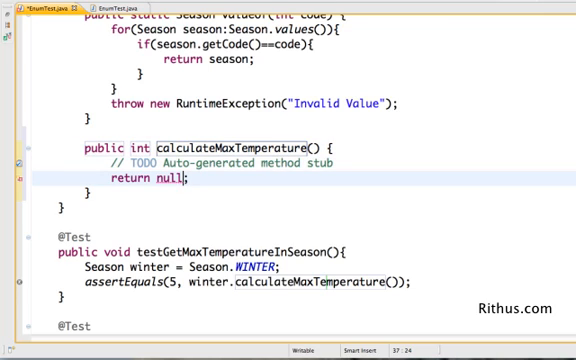
{"action": "key", "text": "BackSpace"}
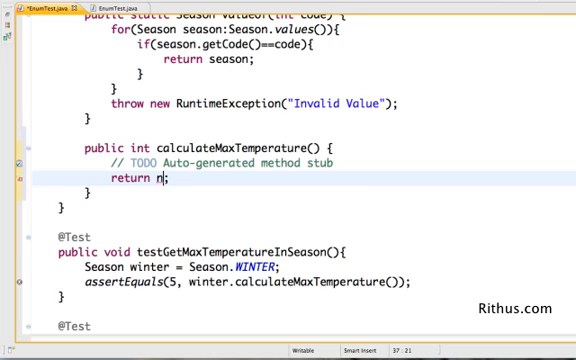
{"action": "key", "text": "Backspace"}
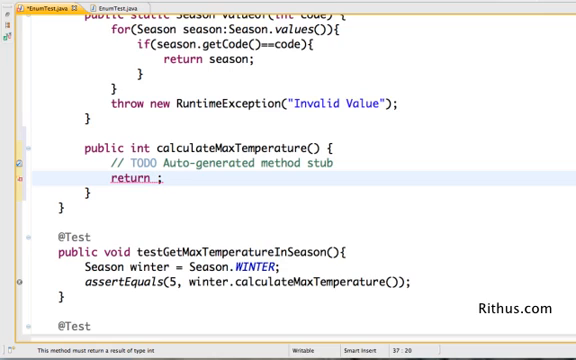
{"action": "type", "text": "-1"}
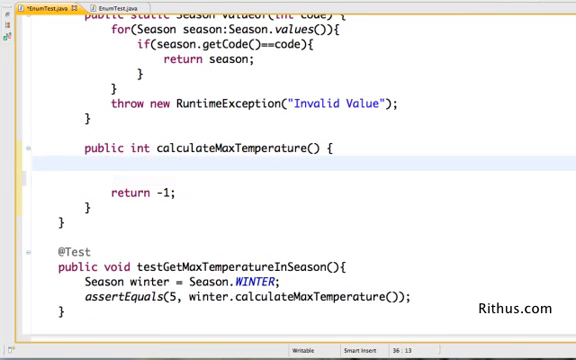
- Write switch(this){ with case WINTER: return 5; in calculateMaxTemperature
{"action": "type", "text": "switch("}
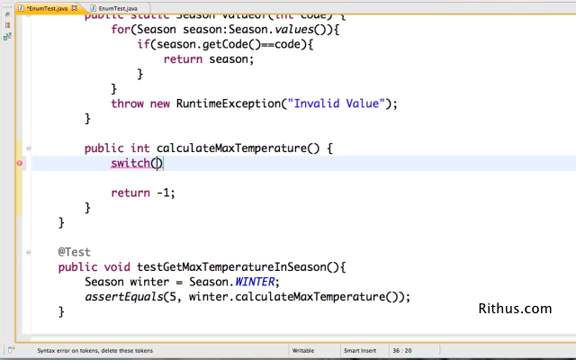
{"action": "type", "text": "season"}
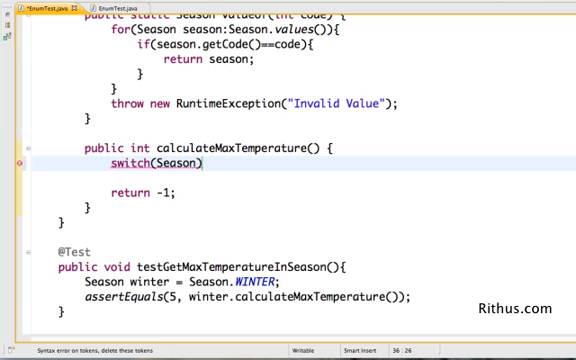
{"action": "type", "text": "thi"}
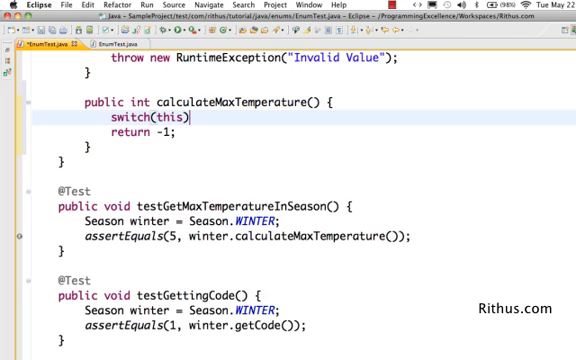
{"action": "type", "text": "{"}
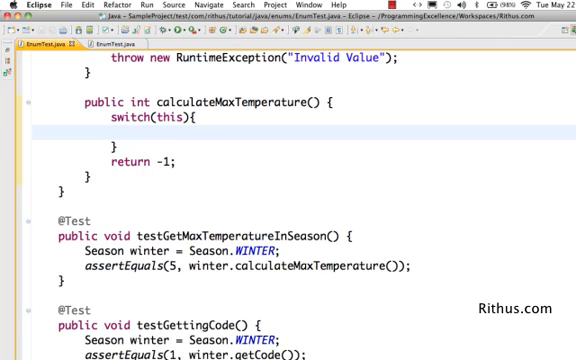
{"action": "type", "text": "case"}
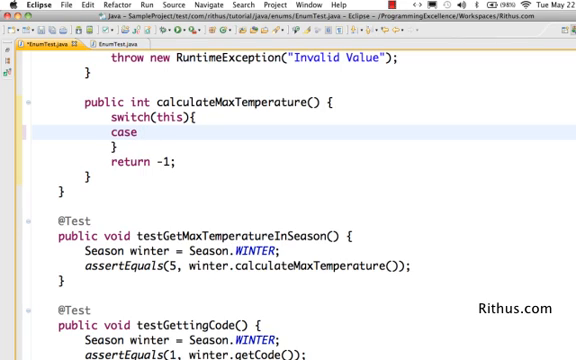
{"action": "type", "text": "WIN"}
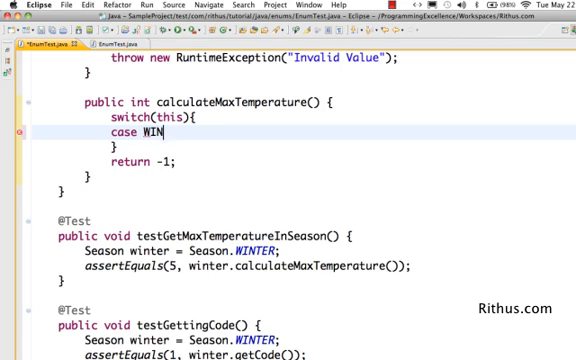
{"action": "type", "text": "TER:"}
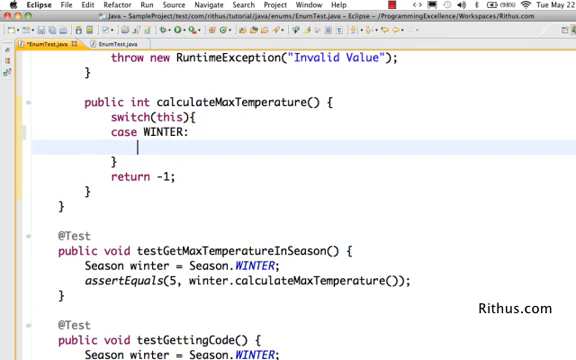
{"action": "type", "text": "return 5;"}
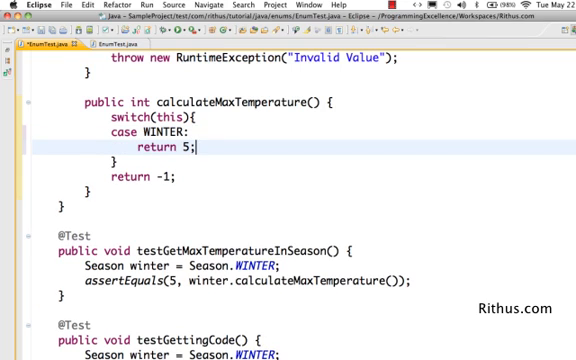
- Add case SUMMER: return 20; and case FALL: case SPRING: return 10;
{"action": "type", "text": "case S"}
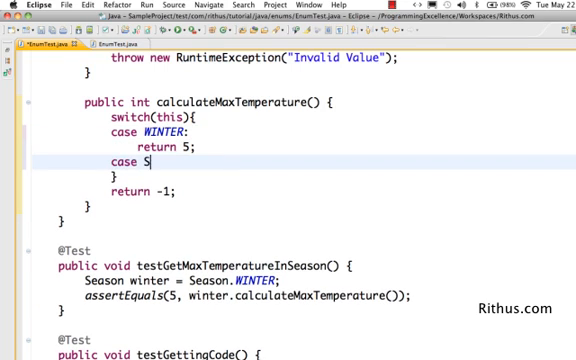
{"action": "type", "text": "UMMER:"}
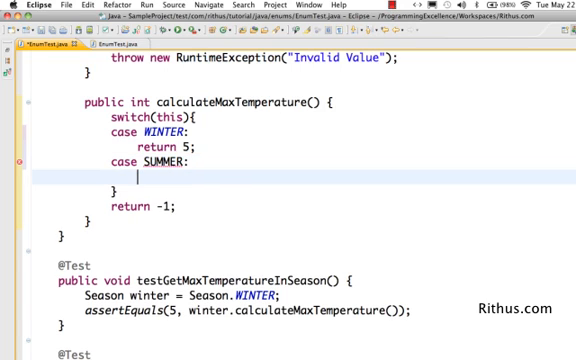
{"action": "type", "text": "return 2"}
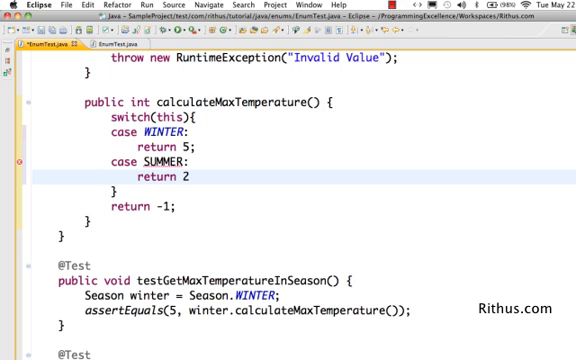
{"action": "type", "text": "0;"}
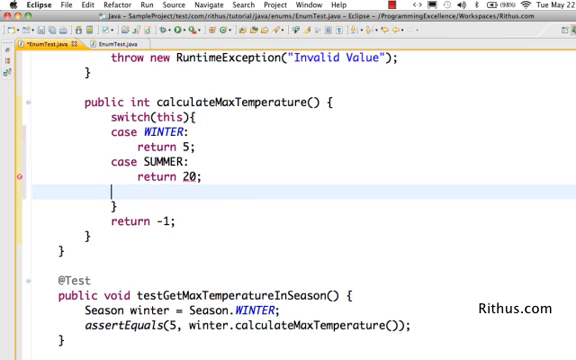
{"action": "type", "text": "case FALL:"}
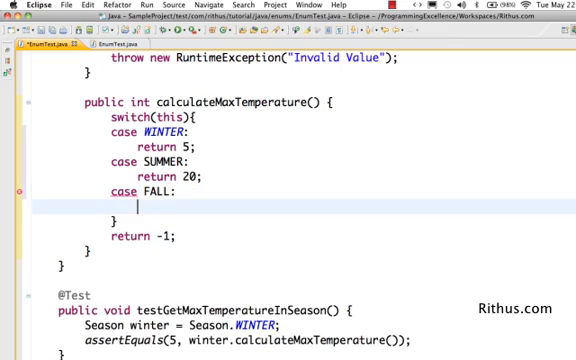
{"action": "type", "text": "case"}
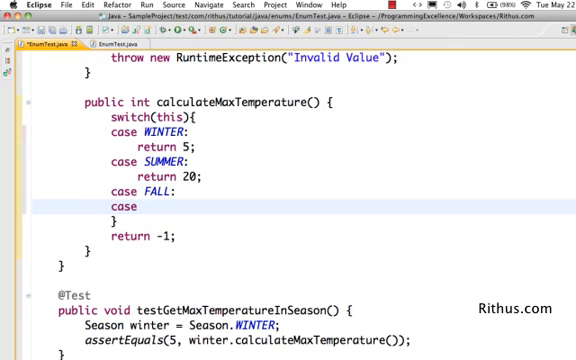
{"action": "type", "text": "SPRING:"}
{"action": "type", "text": "return"}
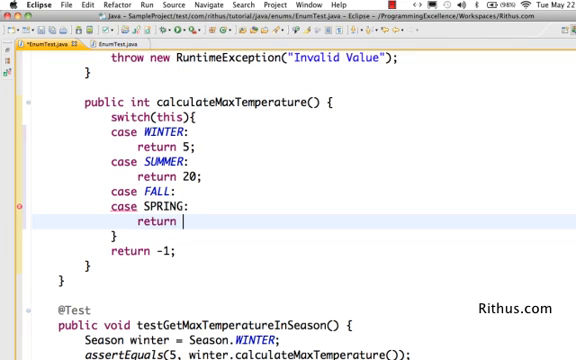
{"action": "type", "text": "10;"}
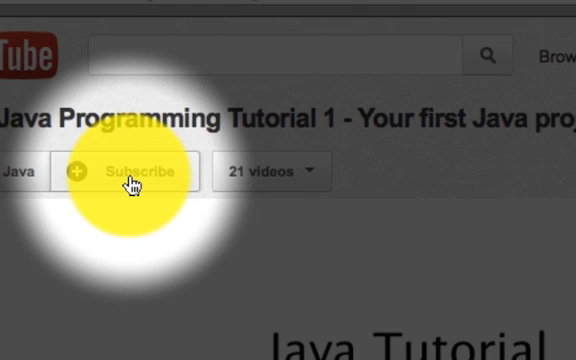
- Scroll the YouTube tutorial page down to the Subscribe and Like options
{"action": "scroll", "scroll_direction": "down", "scroll_amount": 3}
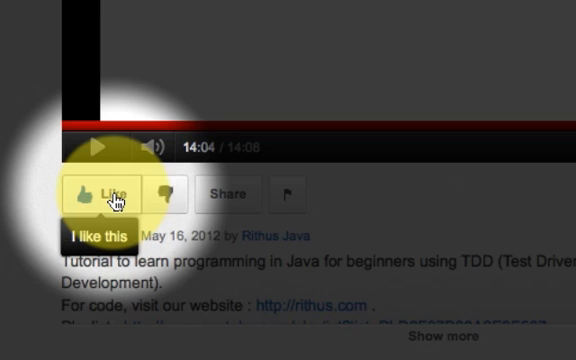